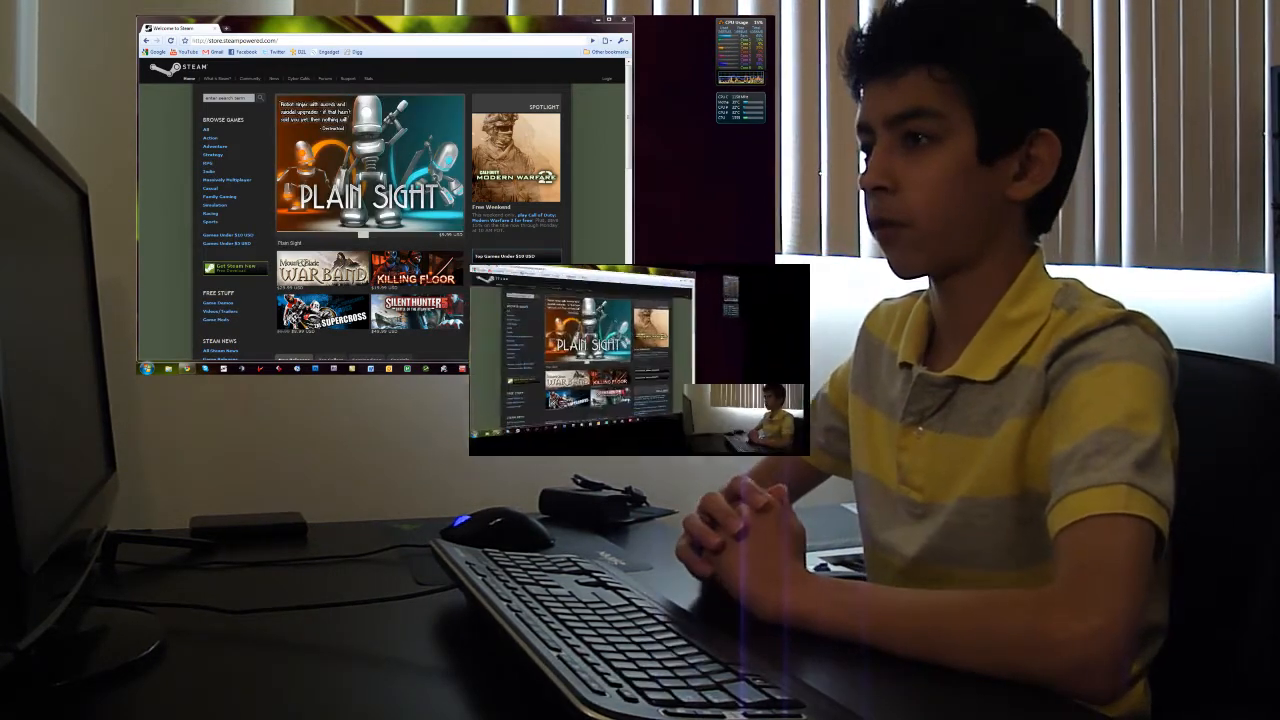
pyautogui.click(610, 20)
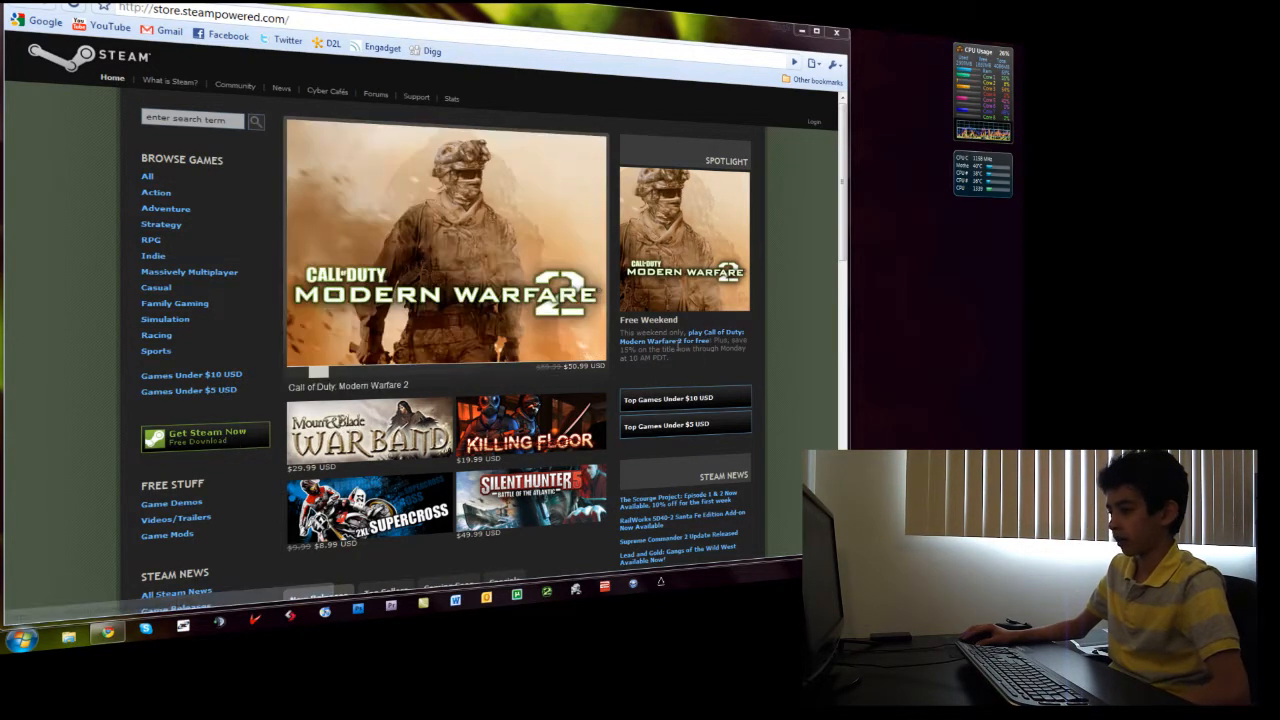
pyautogui.moveTo(680, 348)
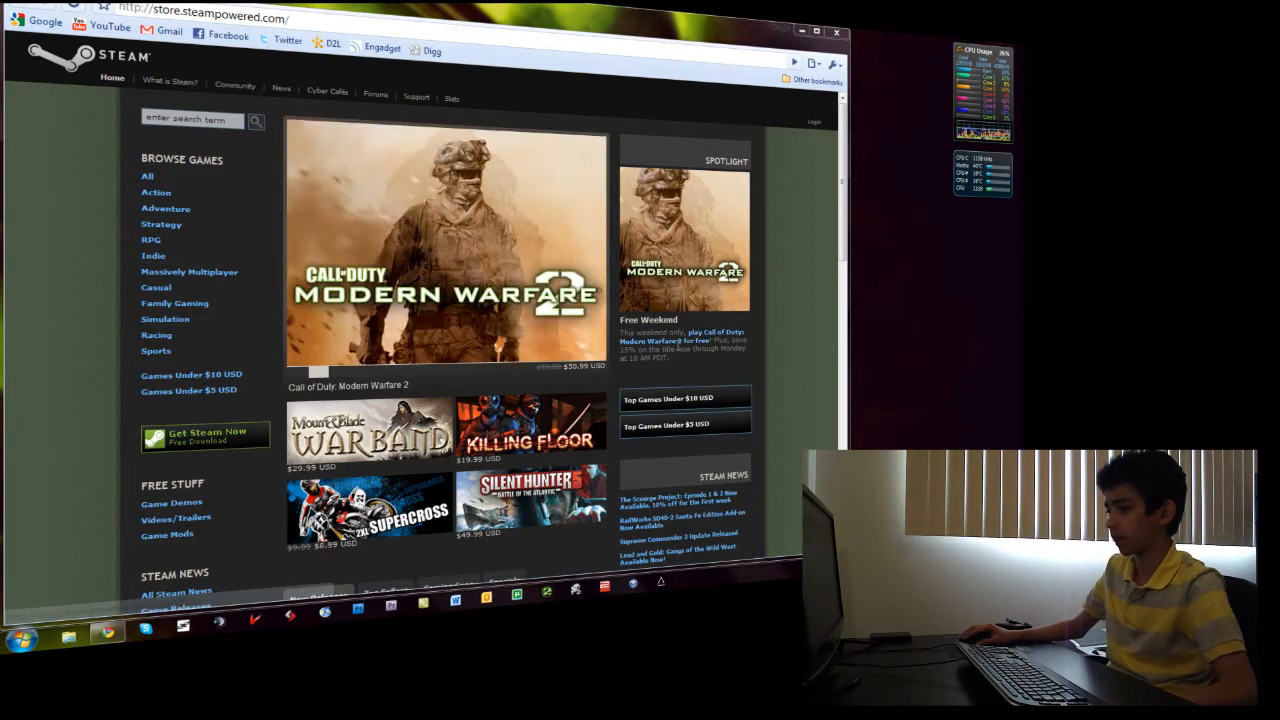
pyautogui.moveTo(204, 438)
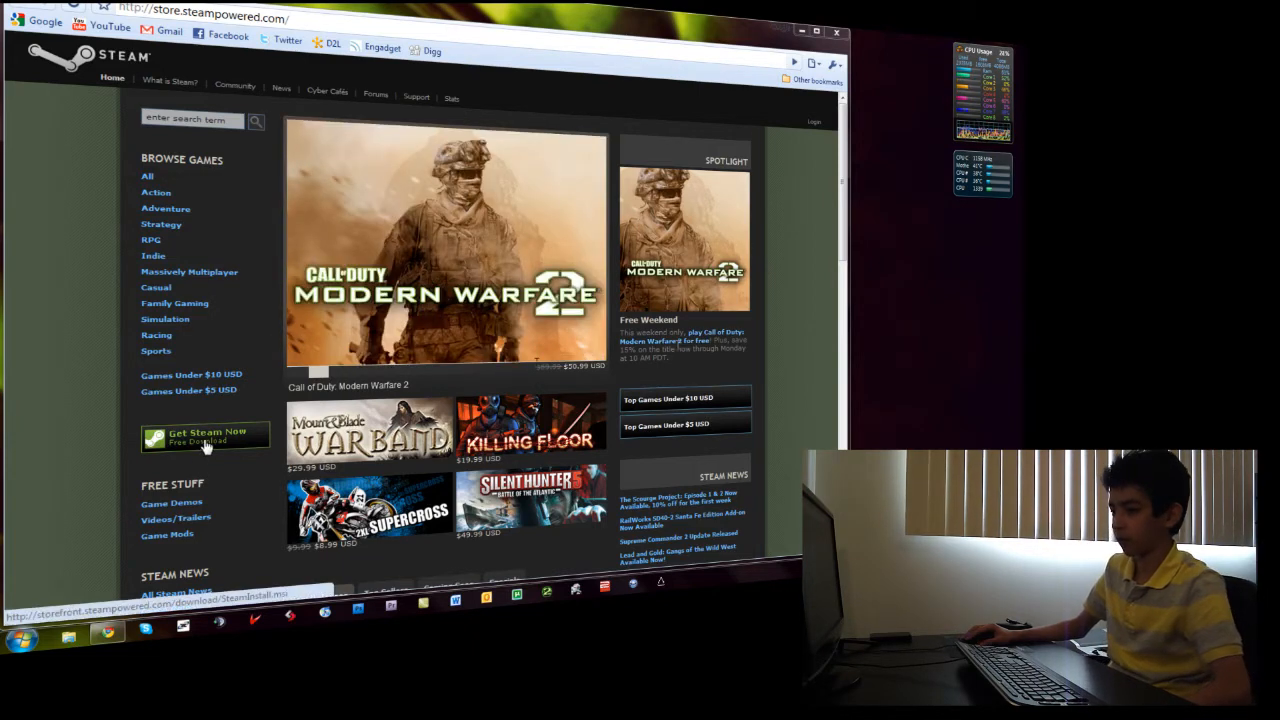